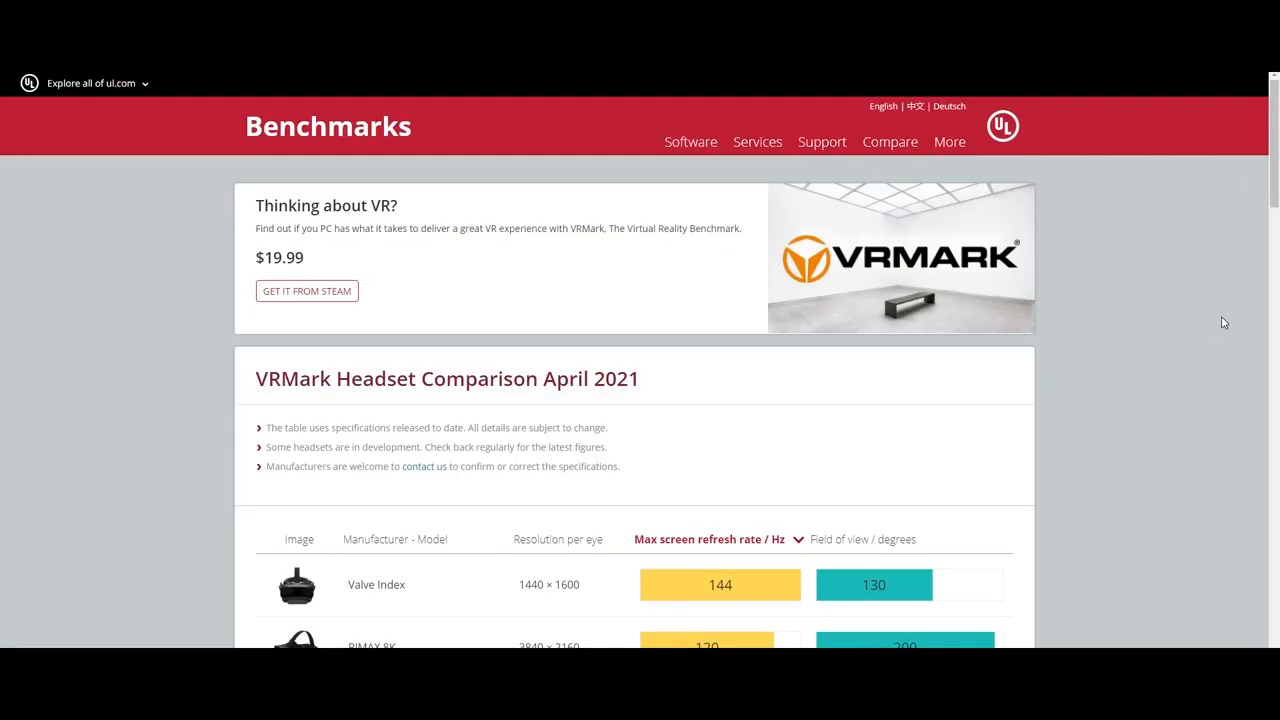
Review the VRMark comparison heading and select the Valve Index and Pimax 8K model names while scrolling the article.
{"action": "scroll", "scroll_direction": "down", "scroll_amount": 3}
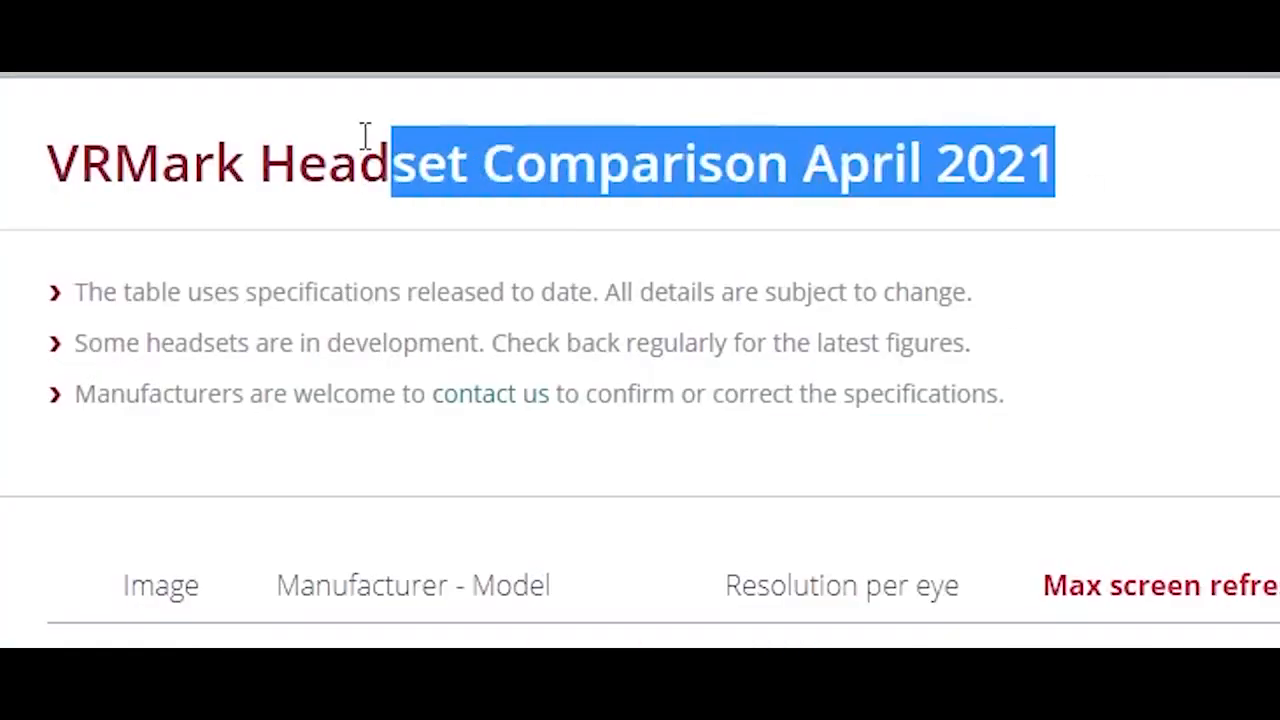
{"action": "left_click_drag", "start_coordinate": [390, 162], "coordinate": [60, 162]}
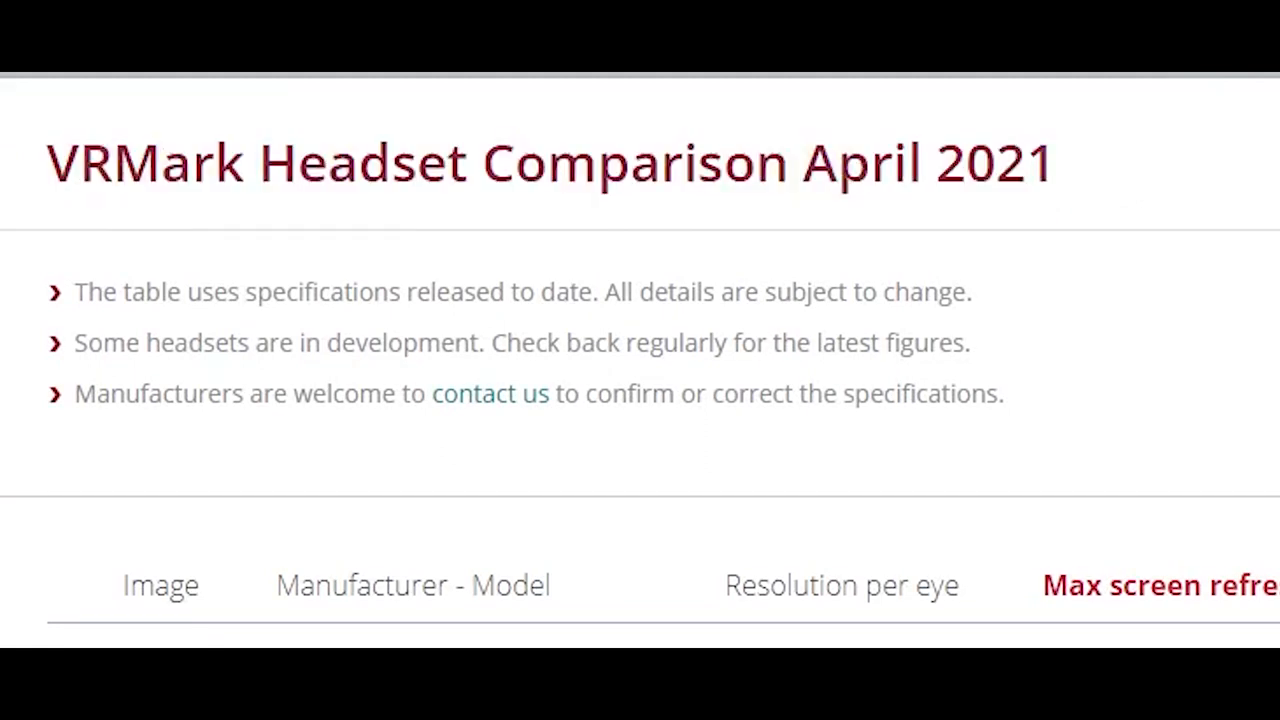
{"action": "scroll", "scroll_direction": "down", "scroll_amount": 3}
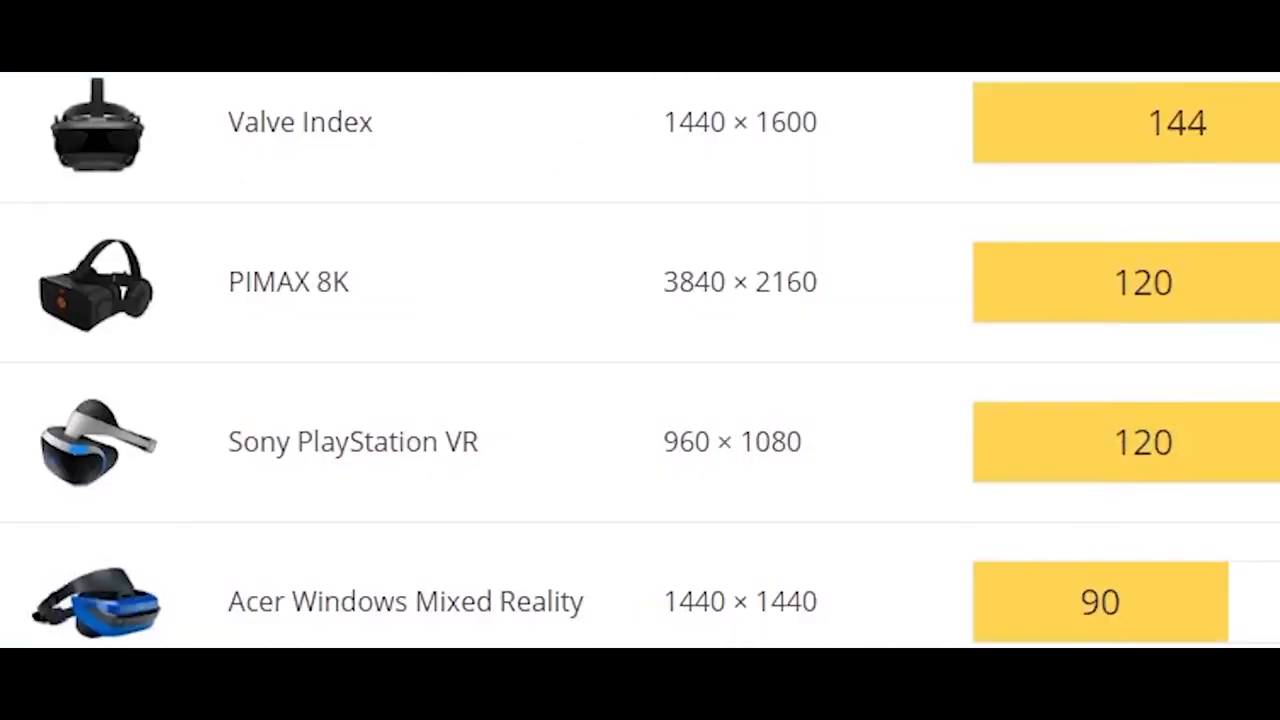
{"action": "mouse_move", "coordinate": [536, 220]}
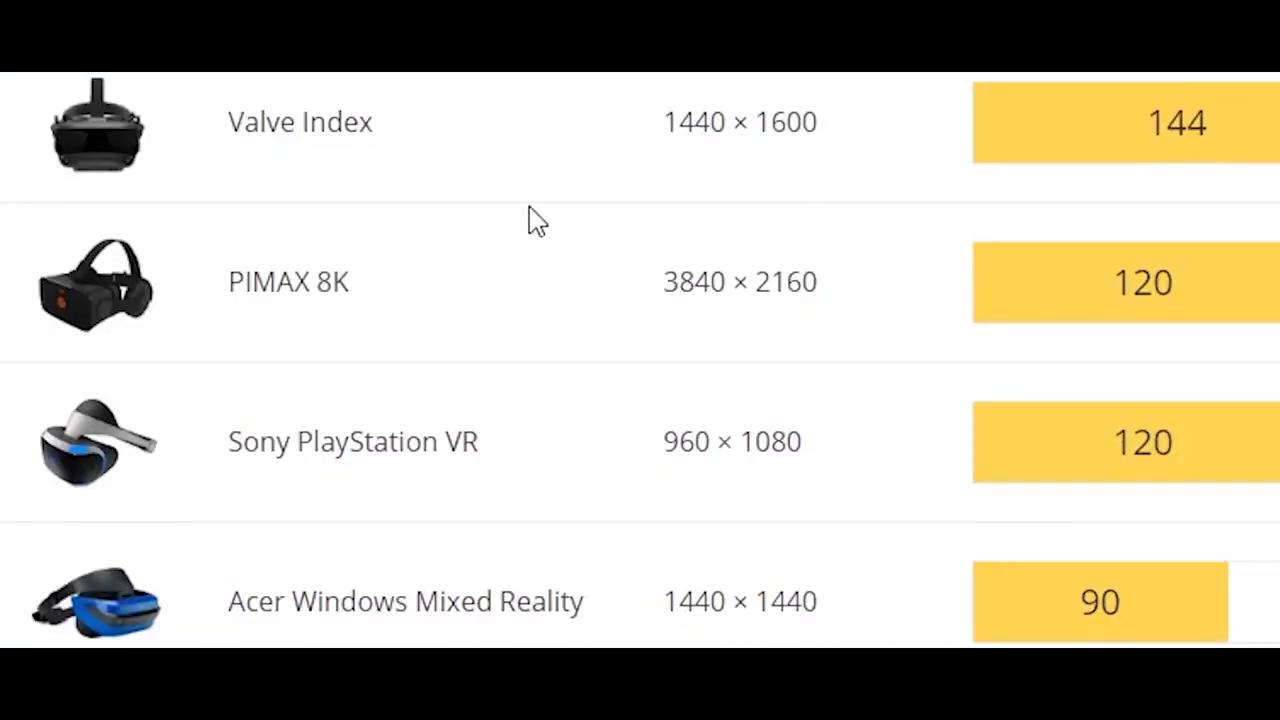
{"action": "double_click", "coordinate": [300, 122]}
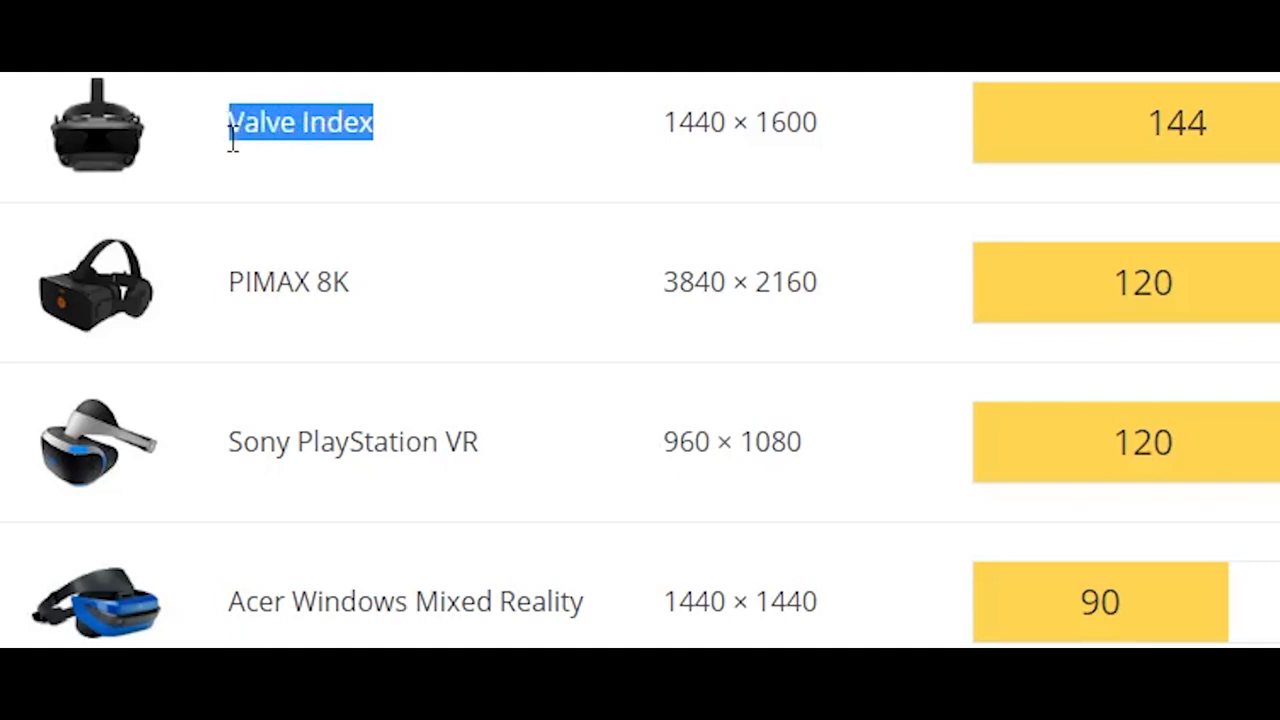
{"action": "mouse_move", "coordinate": [384, 288]}
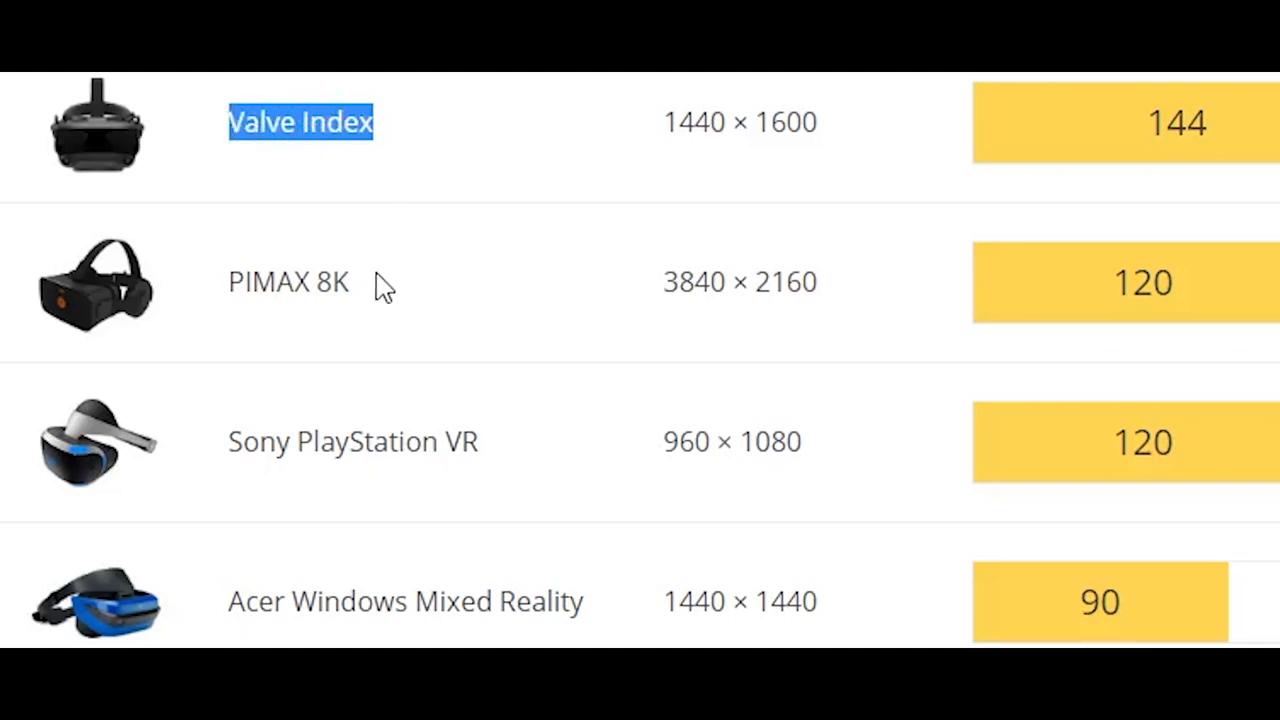
{"action": "double_click", "coordinate": [288, 280]}
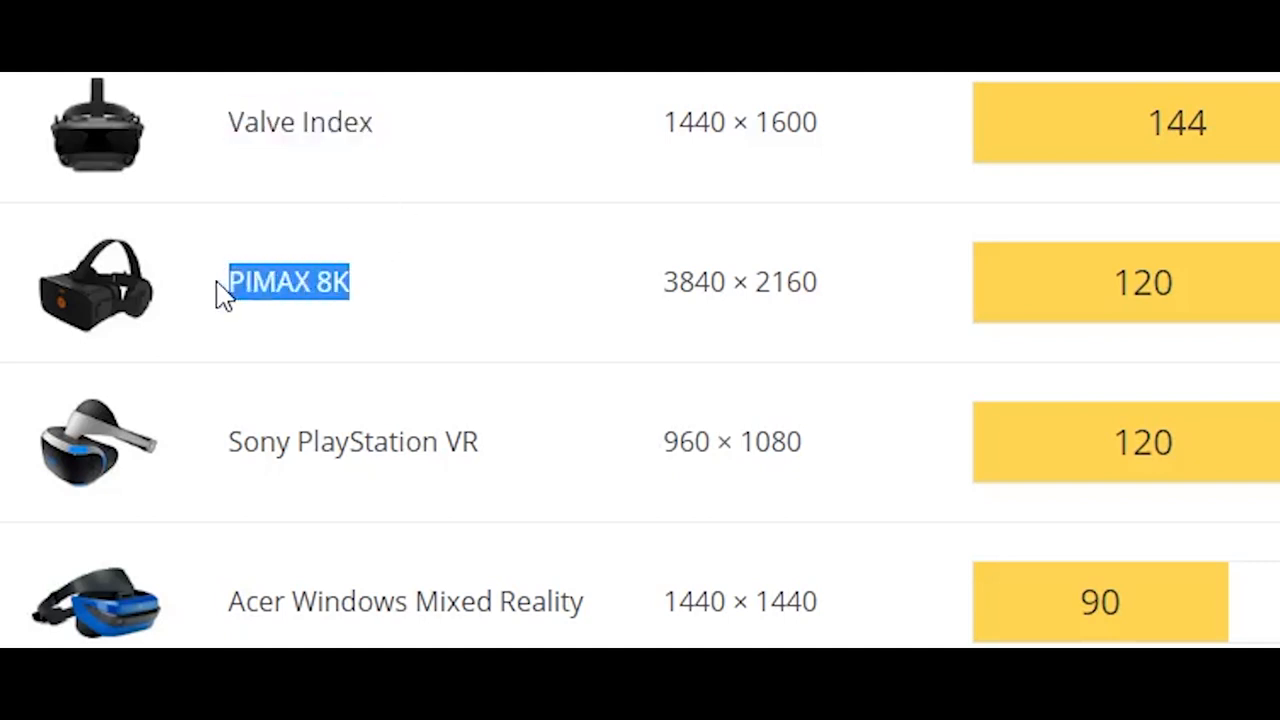
{"action": "double_click", "coordinate": [352, 442]}
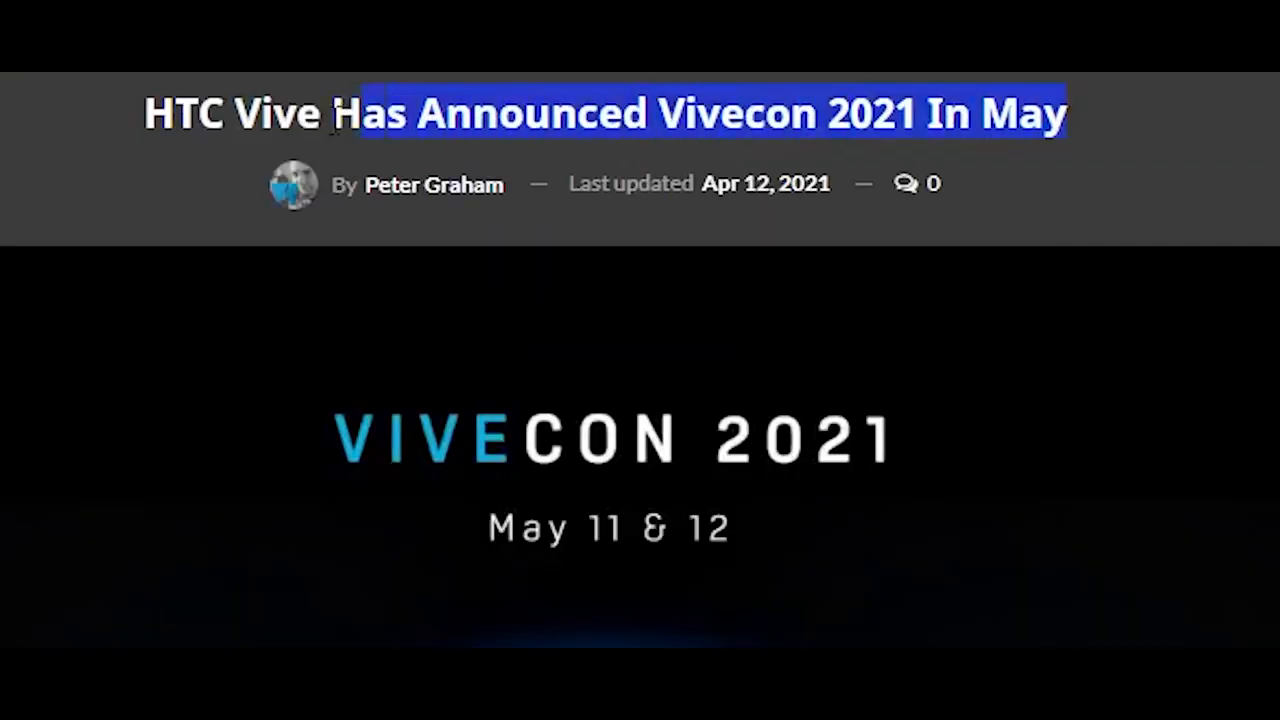
{"action": "scroll", "scroll_direction": "down", "scroll_amount": 3}
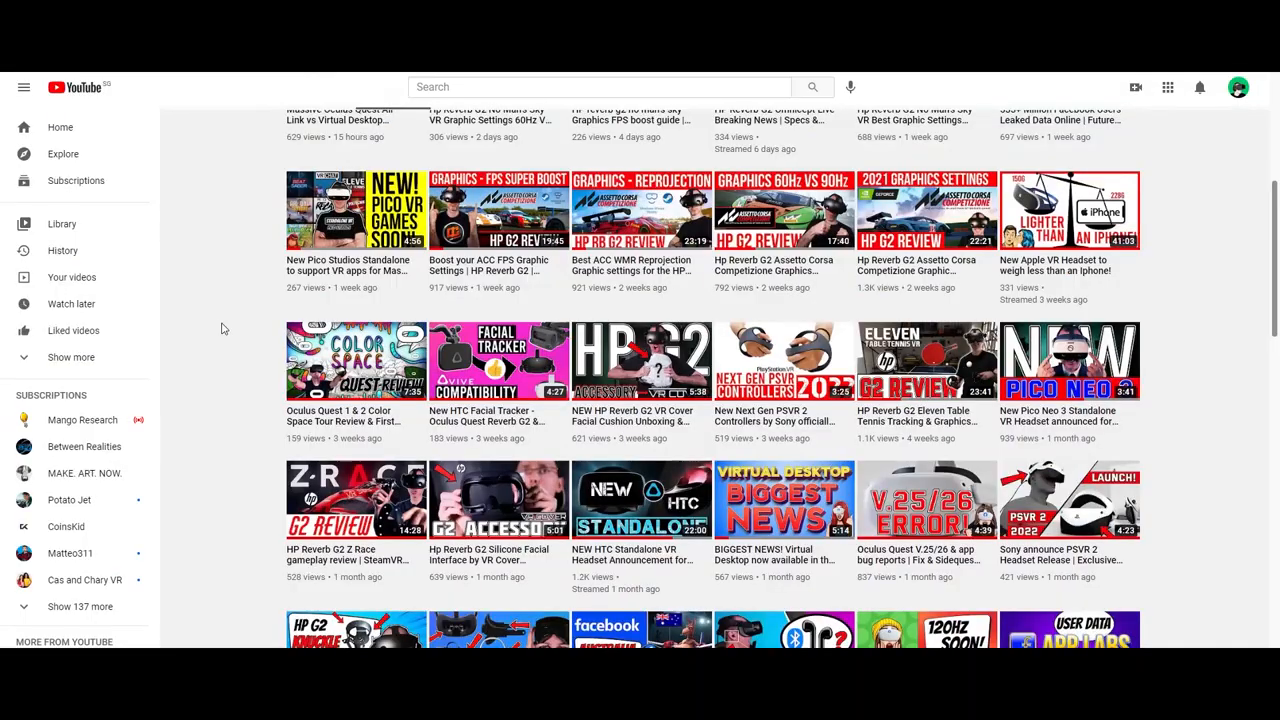
Expand the reply 'Experimental features in settings' under the 'how do i enable it tho' comment.
{"action": "scroll", "scroll_direction": "up", "scroll_amount": 3}
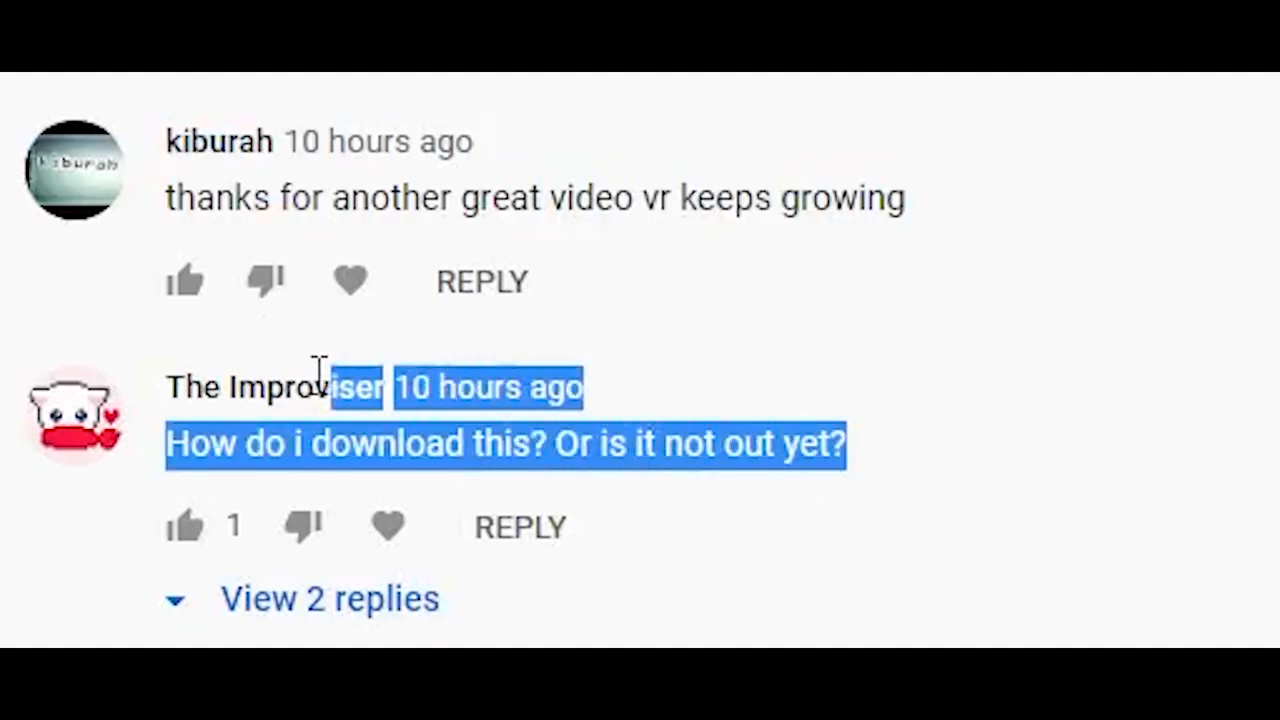
{"action": "scroll", "scroll_direction": "down", "scroll_amount": 3}
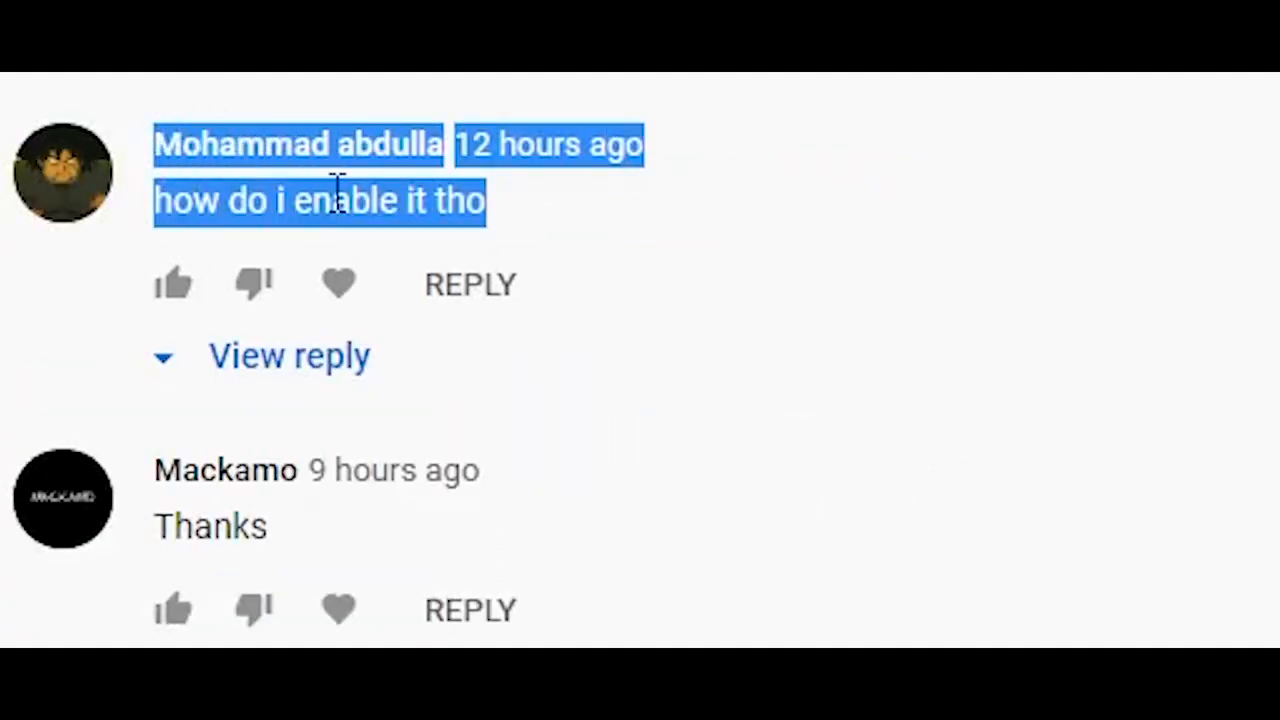
{"action": "left_click", "coordinate": [288, 356]}
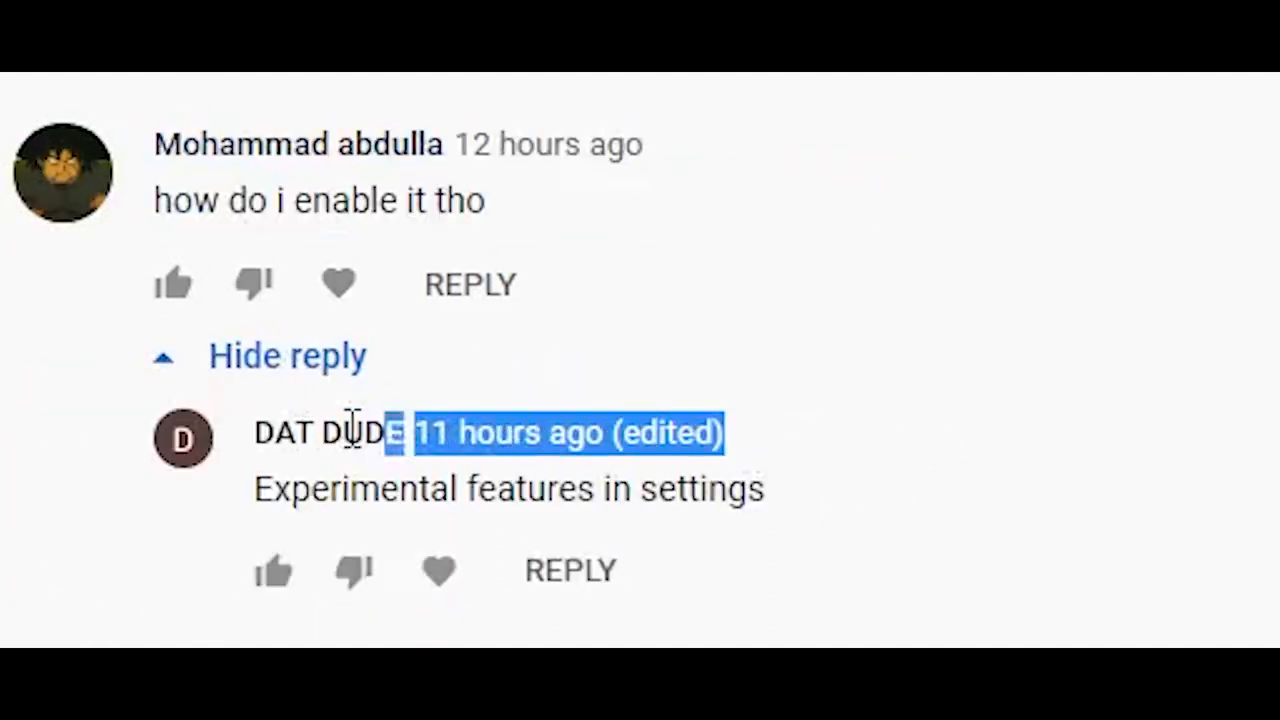